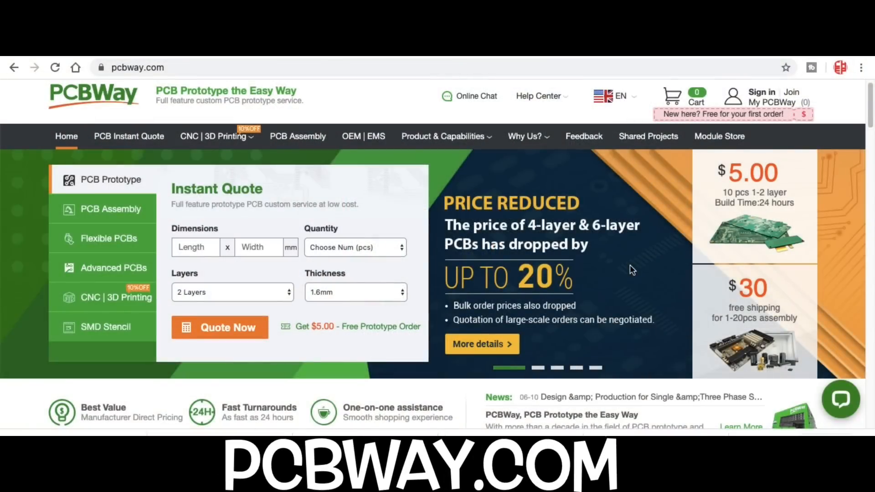
mouse_move(369, 176)
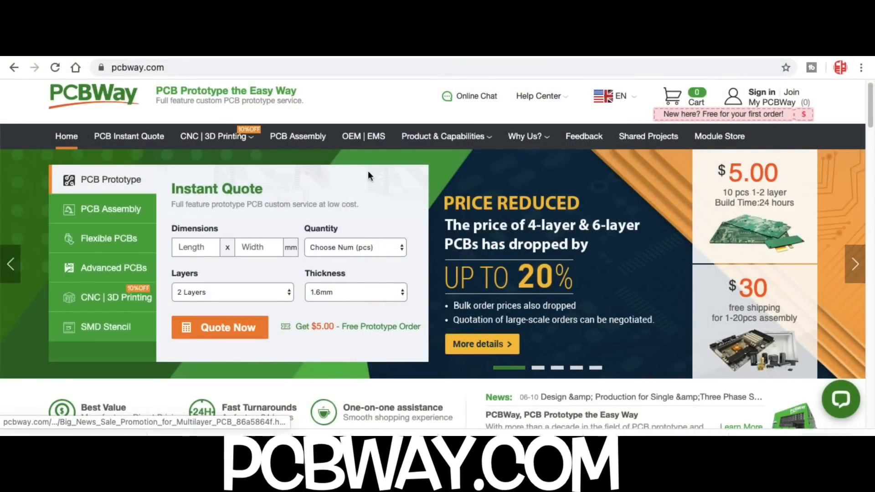
mouse_move(748, 206)
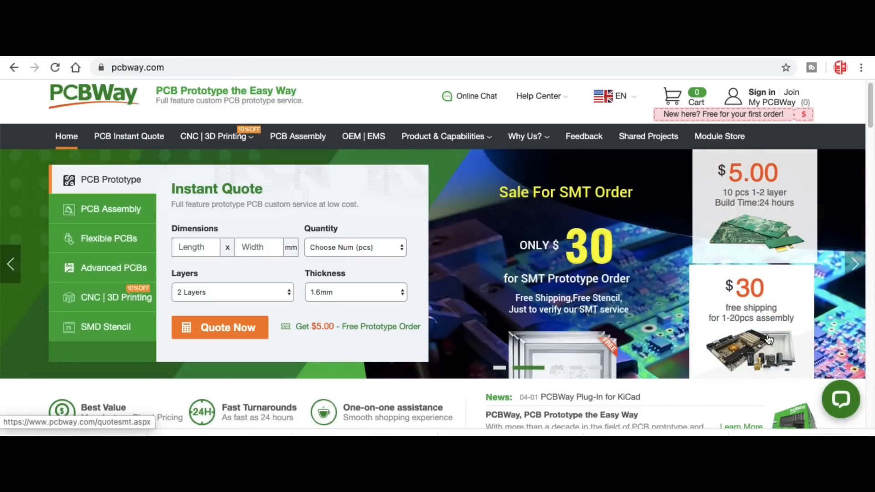
Select the red rounded box (75 × 30 × 47.5) beside the grey hole box in the Storage Bracket design.
click(214, 137)
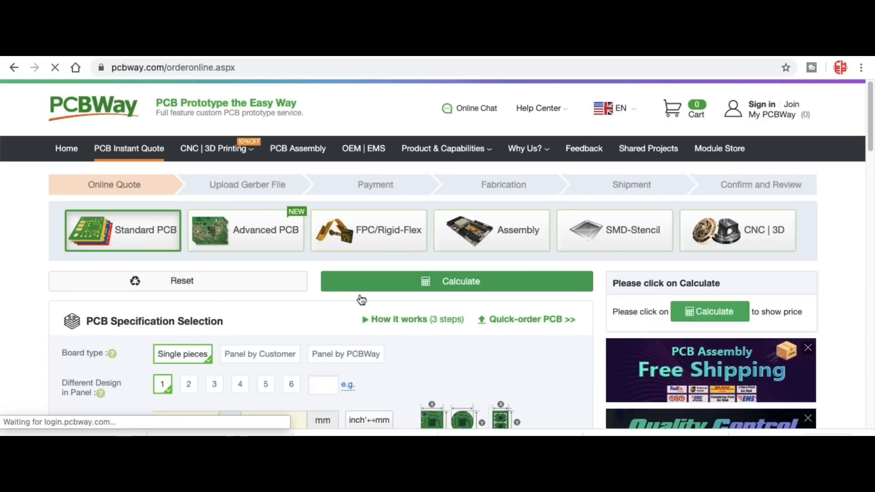
scroll(down, 3)
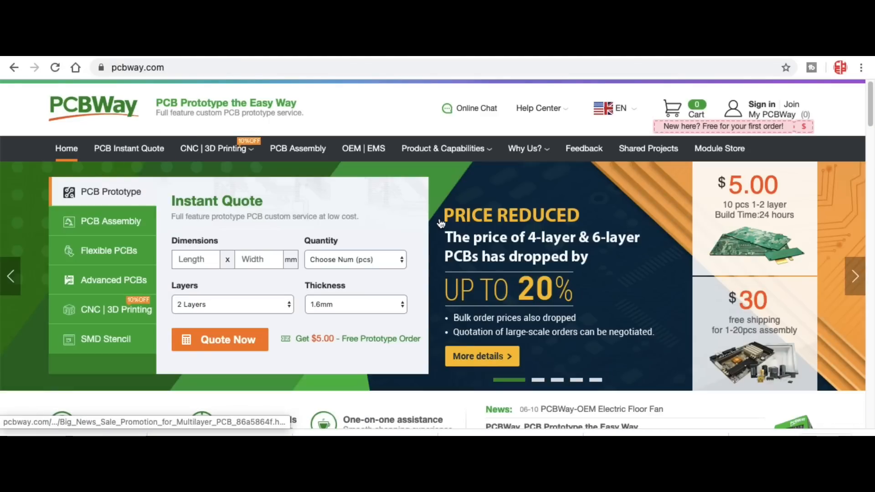
mouse_move(441, 224)
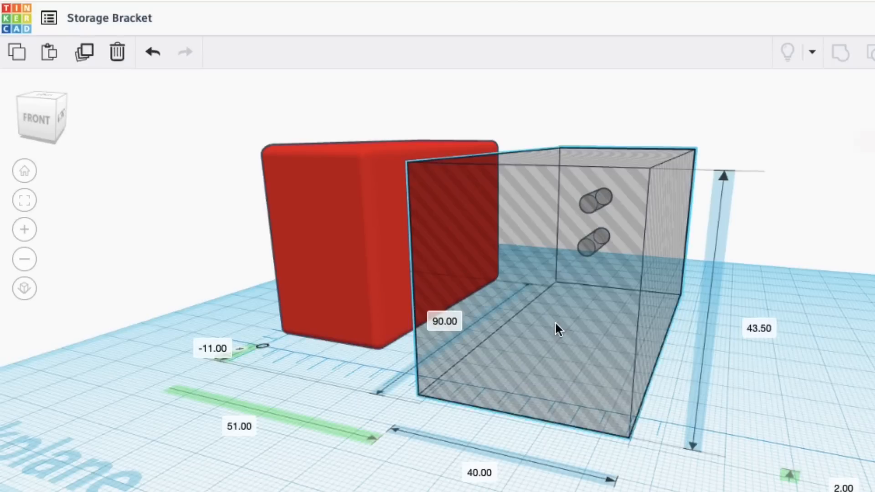
click(558, 329)
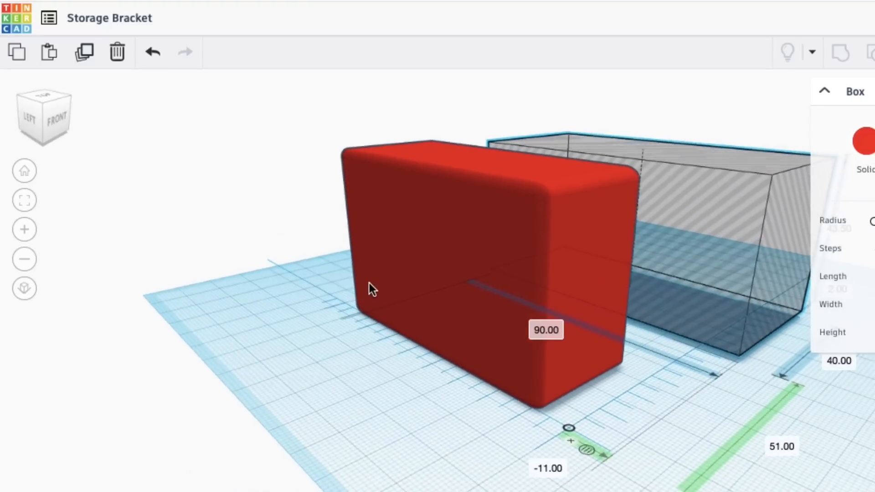
click(502, 255)
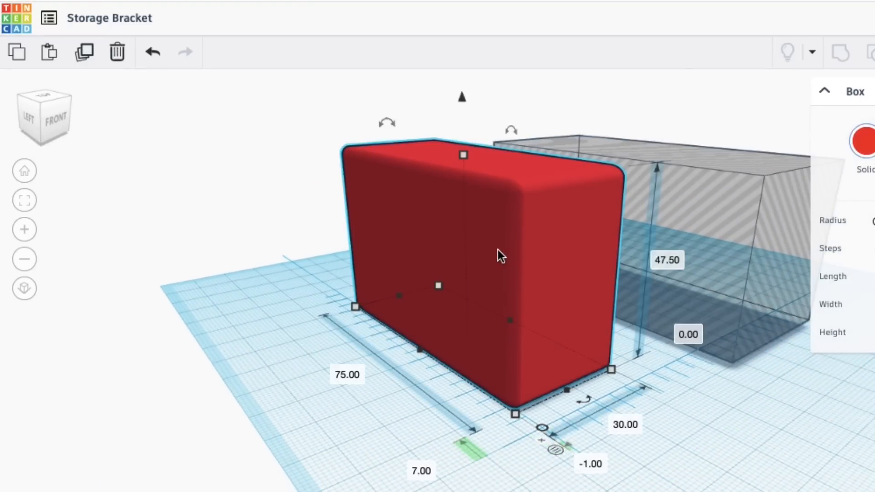
mouse_move(342, 398)
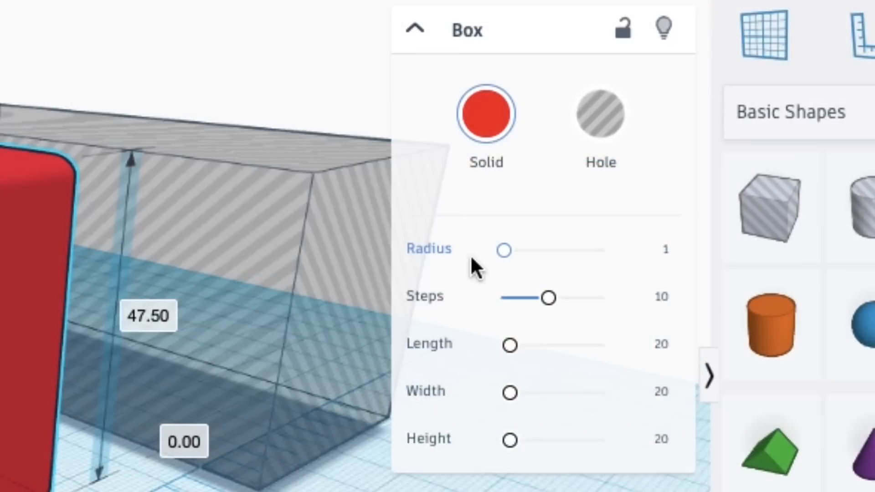
mouse_move(671, 269)
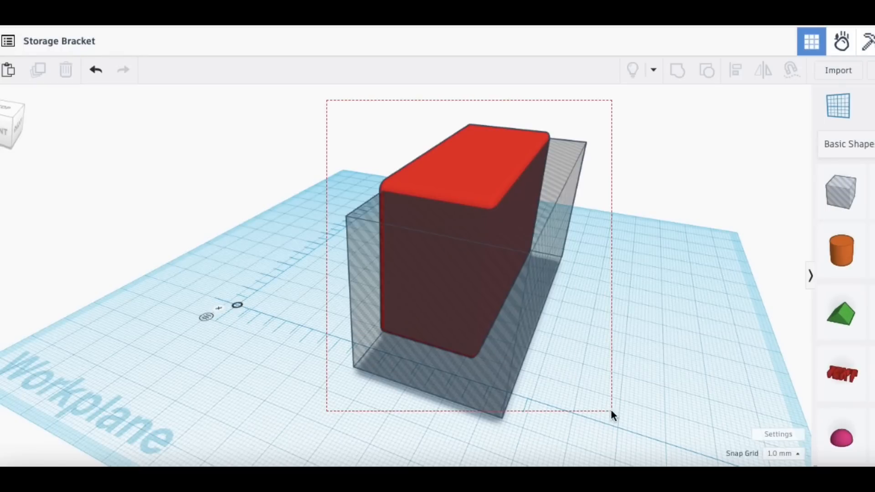
click(454, 262)
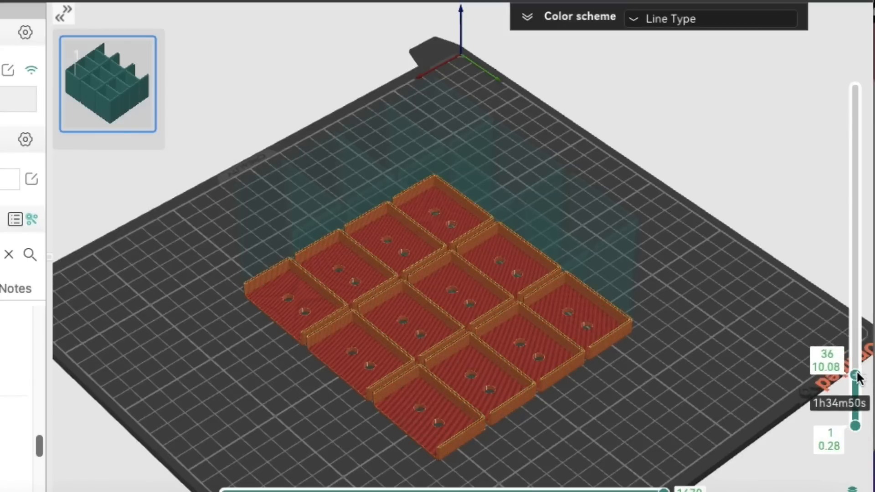
Raise the layer slider from layer 36 to layer 189 (52.92 mm), revealing the full compartment walls.
drag(853, 376, 853, 163)
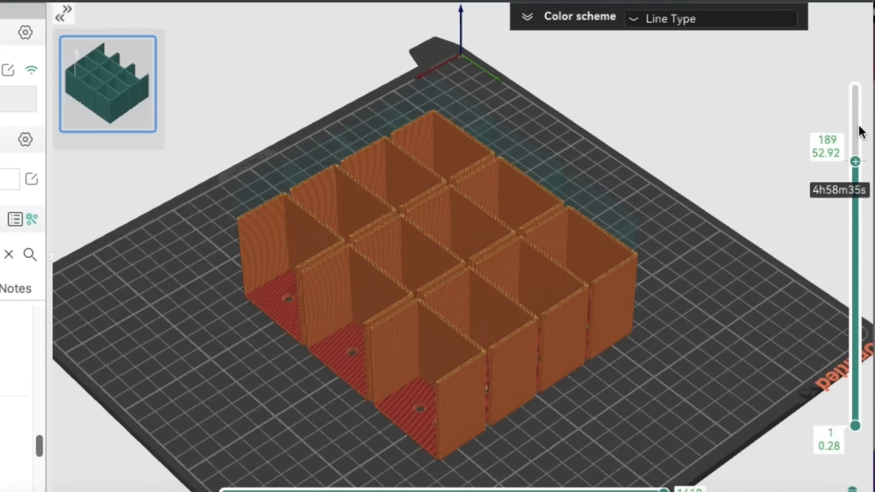